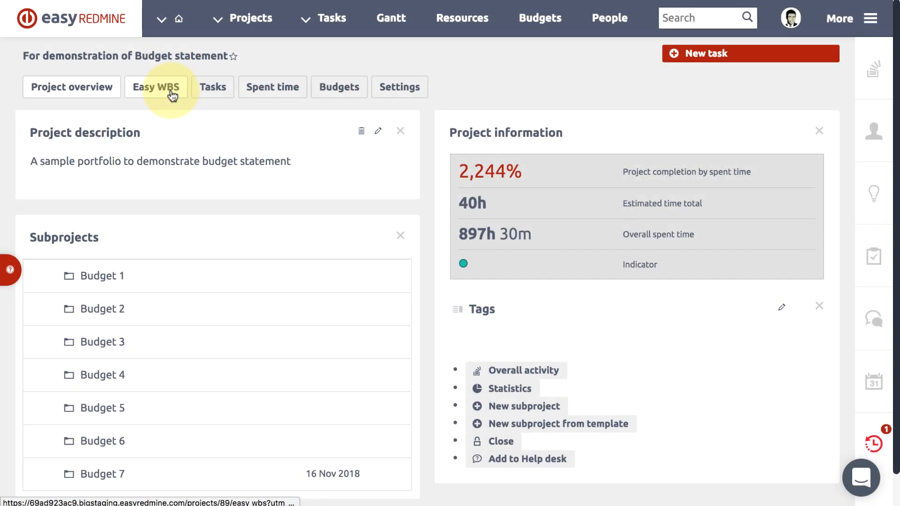
Open the Easy WBS mind map for the budget statement demonstration project
left_click(156, 87)
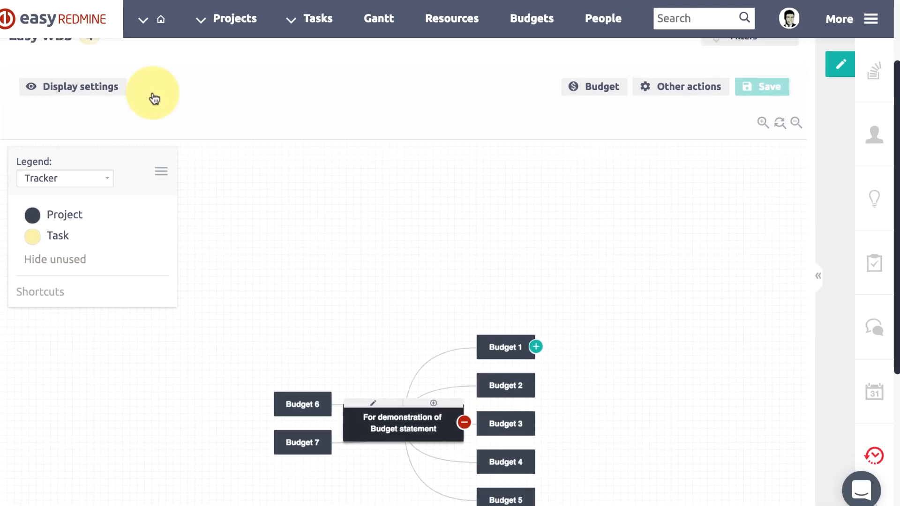
Show budget figures on the nodes, trying Real incomes before switching to Total costs
left_click(594, 87)
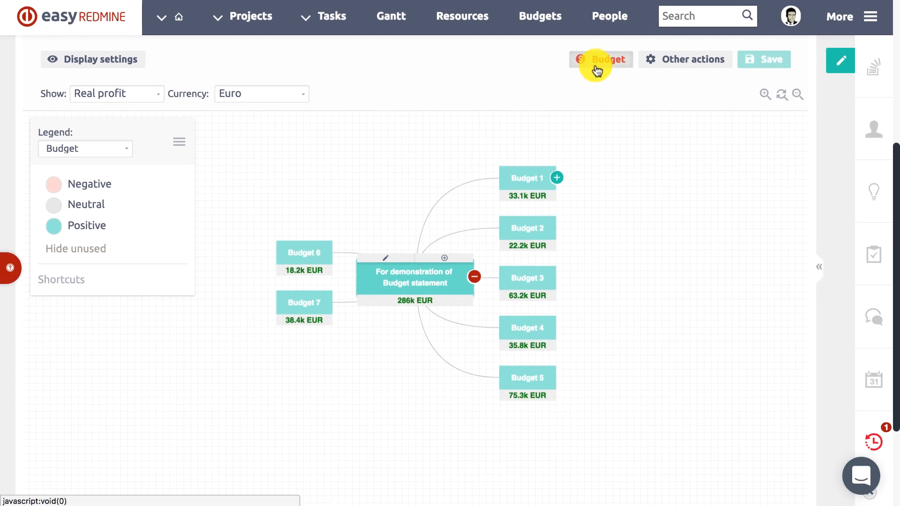
left_click(116, 93)
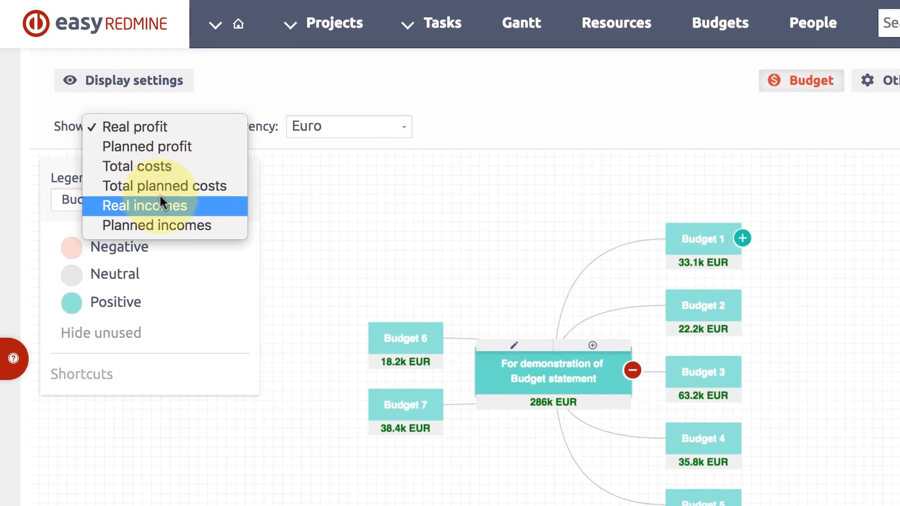
left_click(145, 206)
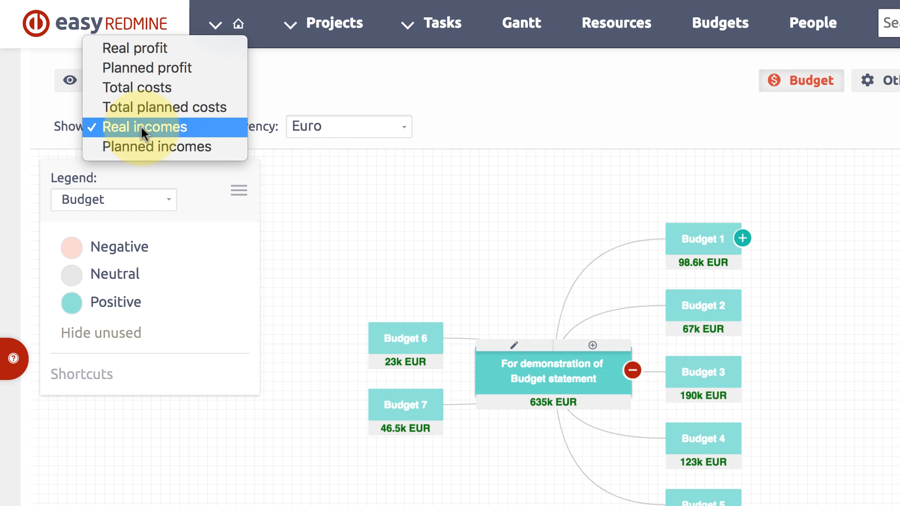
left_click(136, 87)
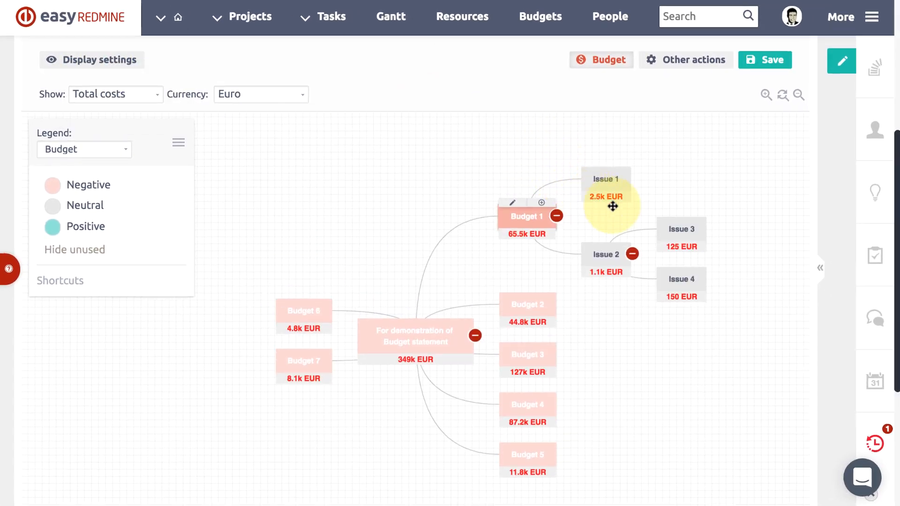
Add a real income named 'Income December 2018' to Issue 3's task budget
right_click(758, 133)
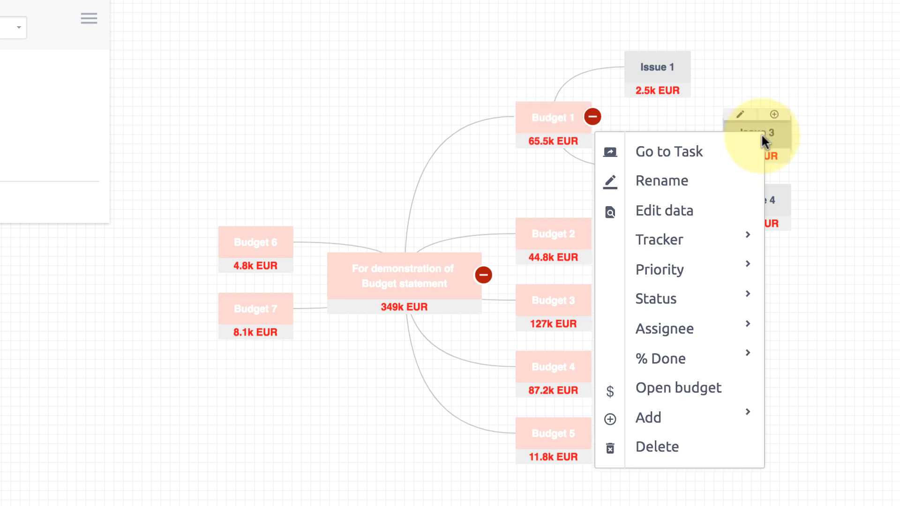
left_click(678, 388)
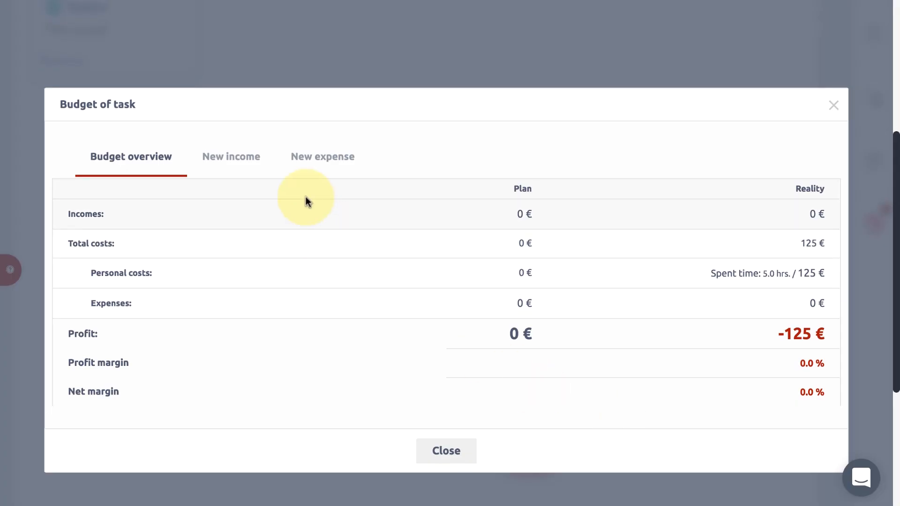
left_click(231, 157)
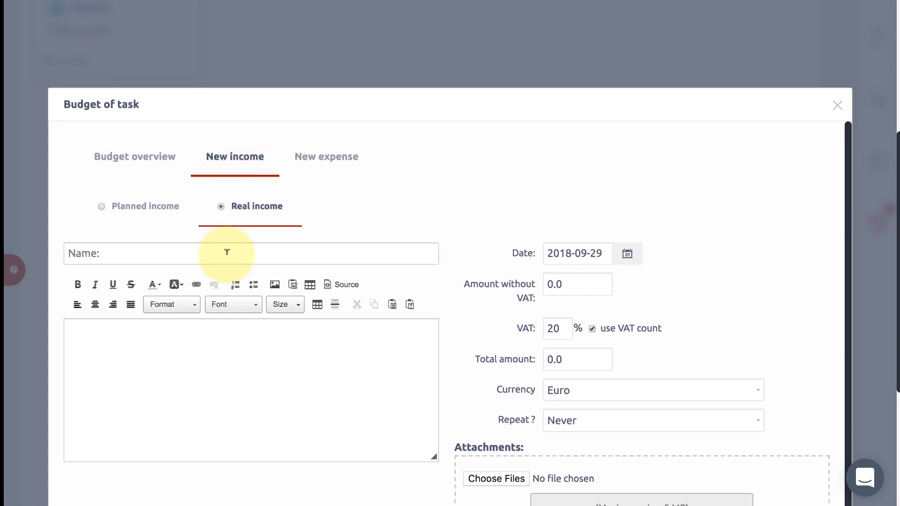
type("Income December 2018")
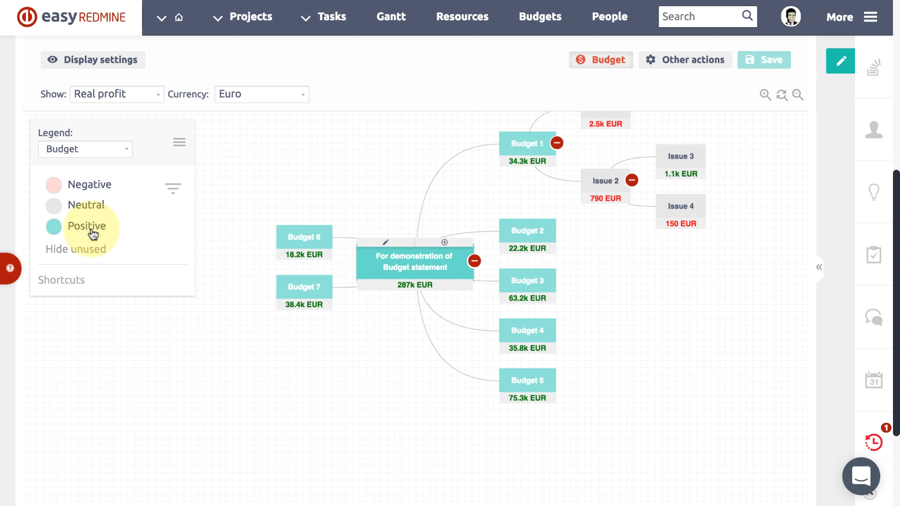
left_click(261, 94)
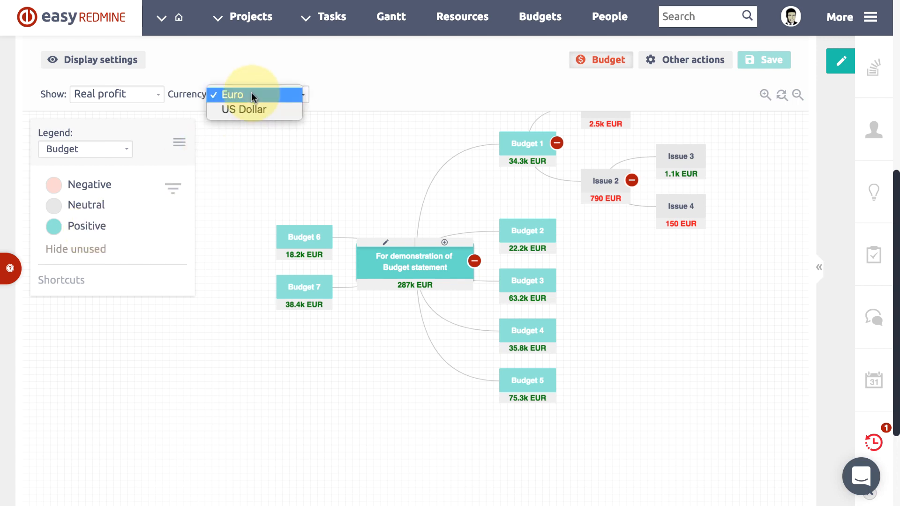
Keep Euro as the currency and switch the node figures to Planned profit
left_click(116, 95)
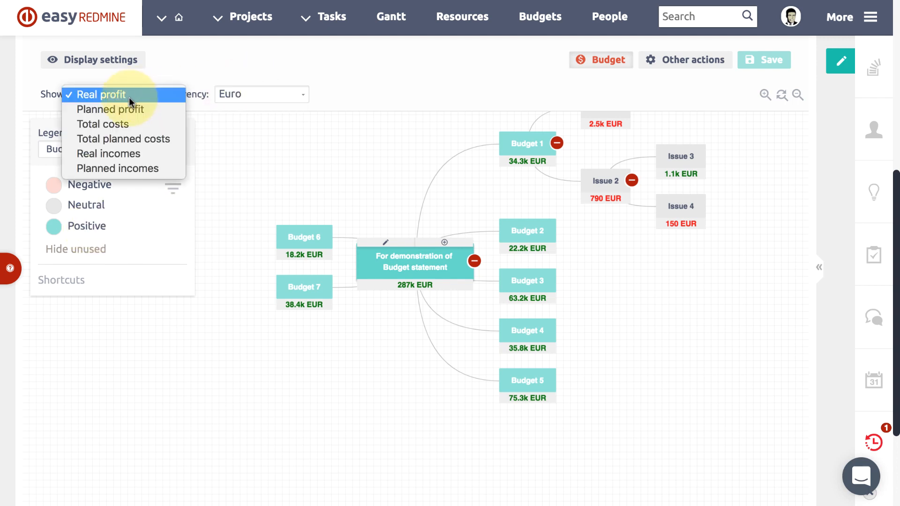
left_click(110, 109)
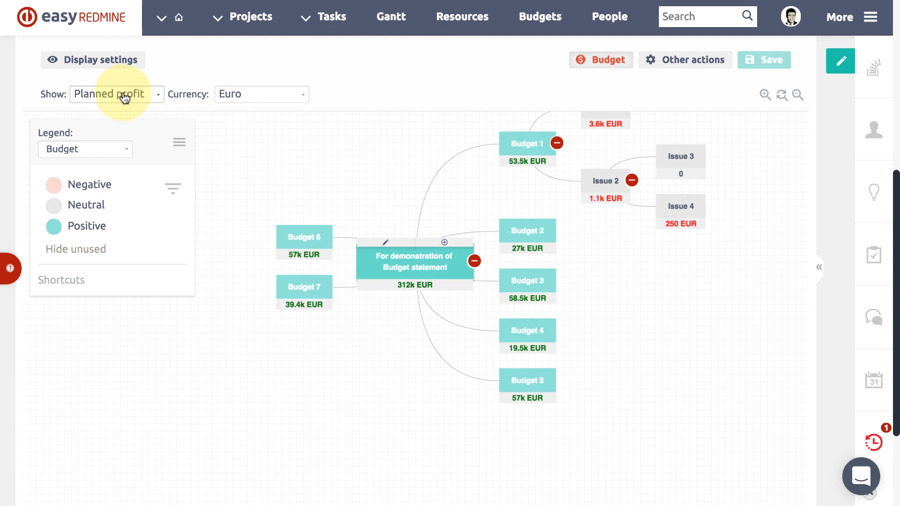
left_click(116, 94)
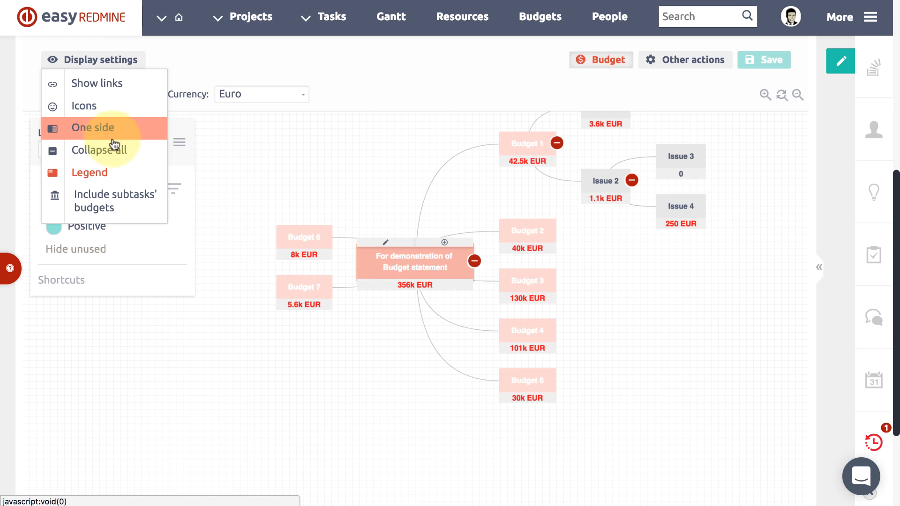
left_click(98, 150)
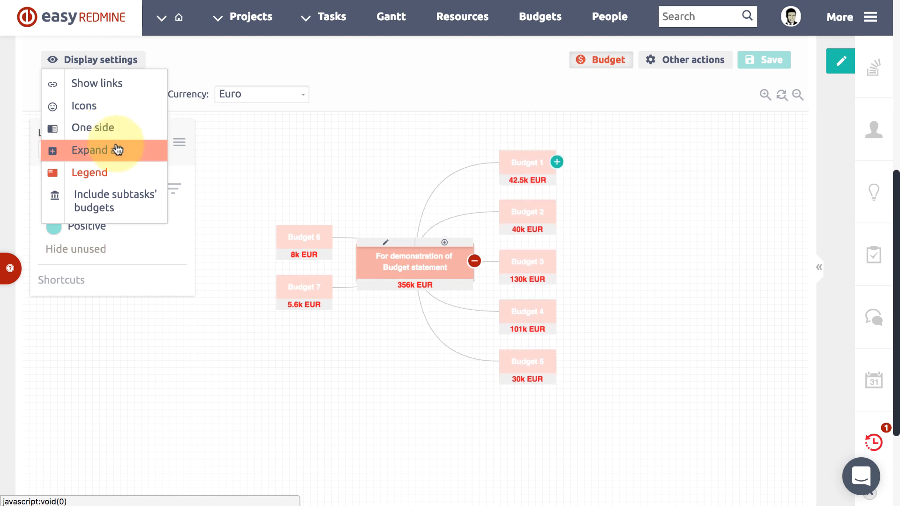
left_click(99, 150)
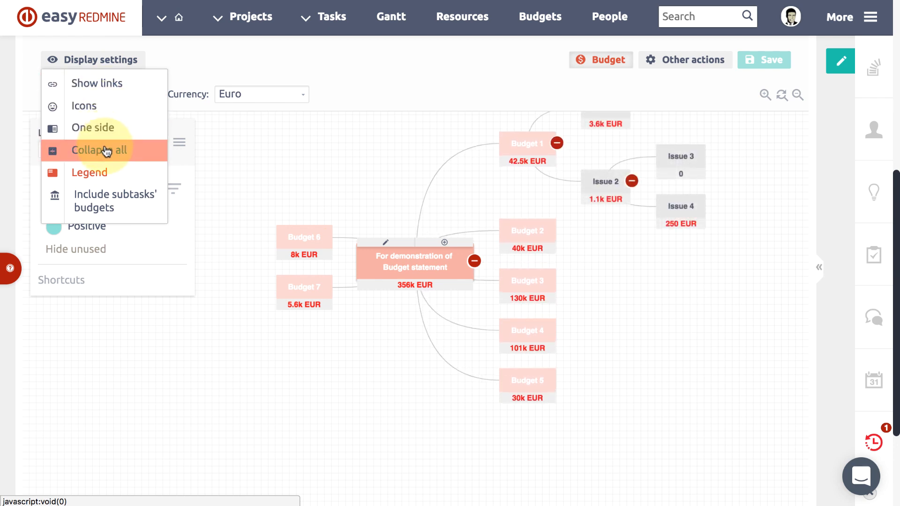
mouse_move(104, 185)
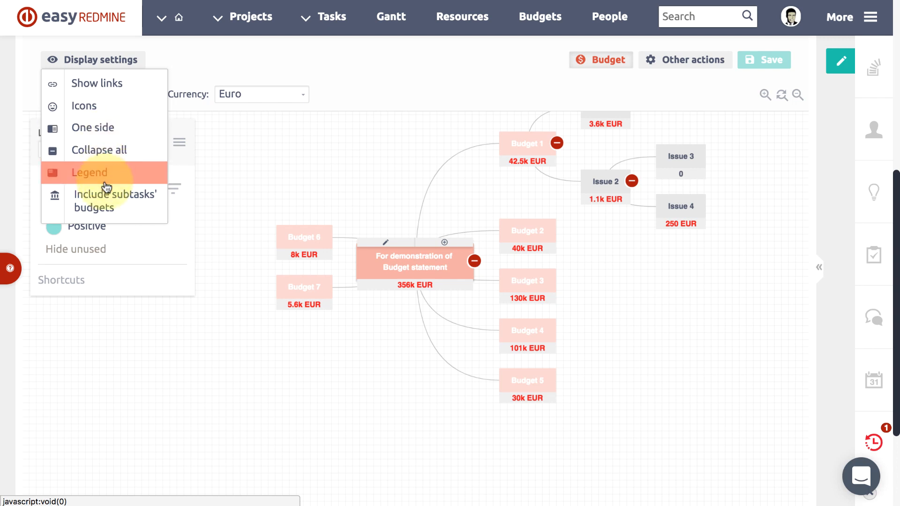